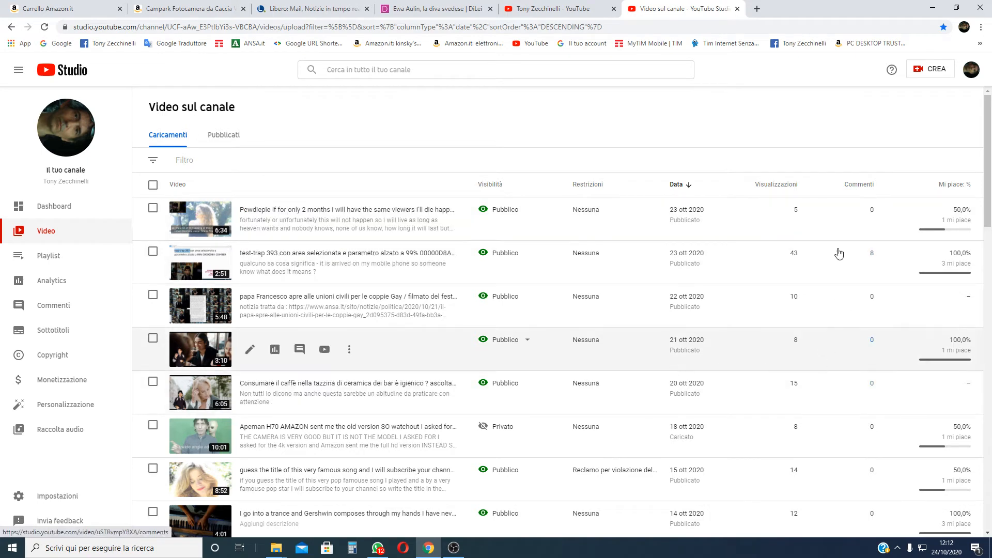
Go from Studio to your own channel page via the account avatar's 'Il tuo canale'
{"action": "scroll", "scroll_direction": "down", "scroll_amount": 3}
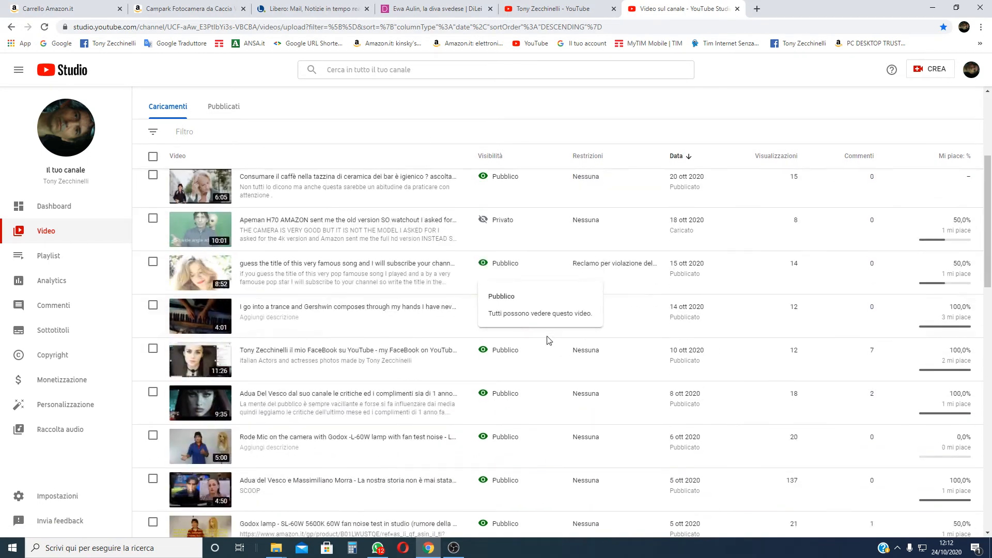
{"action": "scroll", "scroll_direction": "down", "scroll_amount": 3}
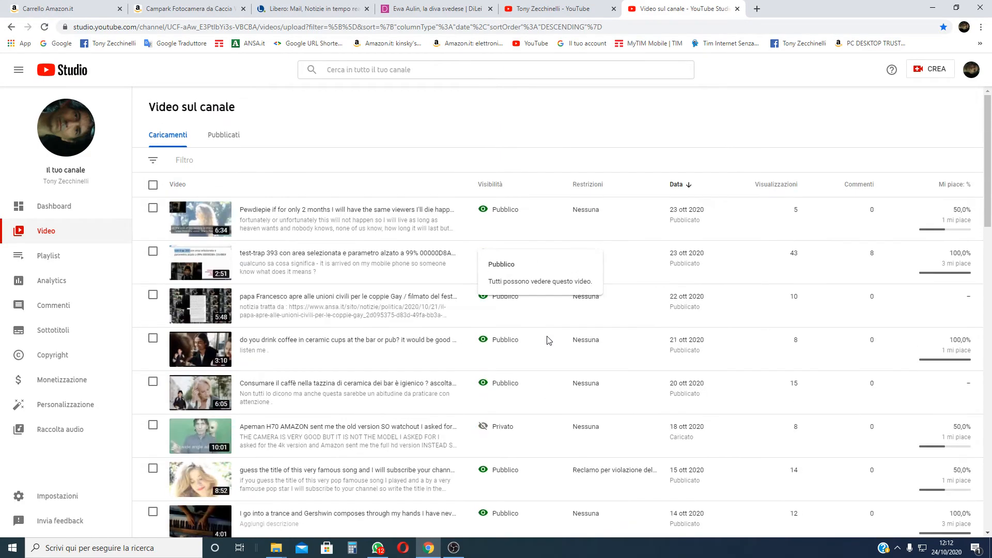
{"action": "mouse_move", "coordinate": [932, 131]}
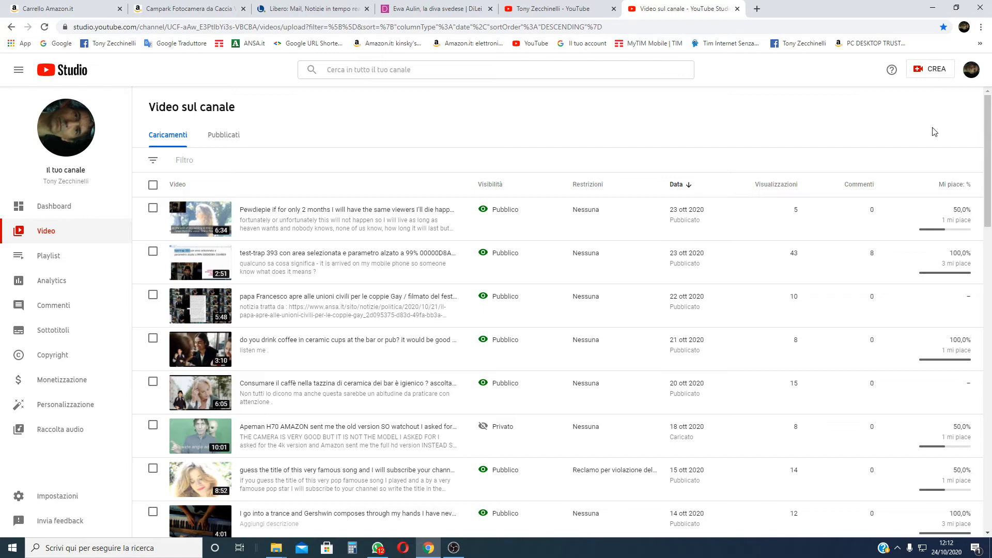
{"action": "mouse_move", "coordinate": [65, 126]}
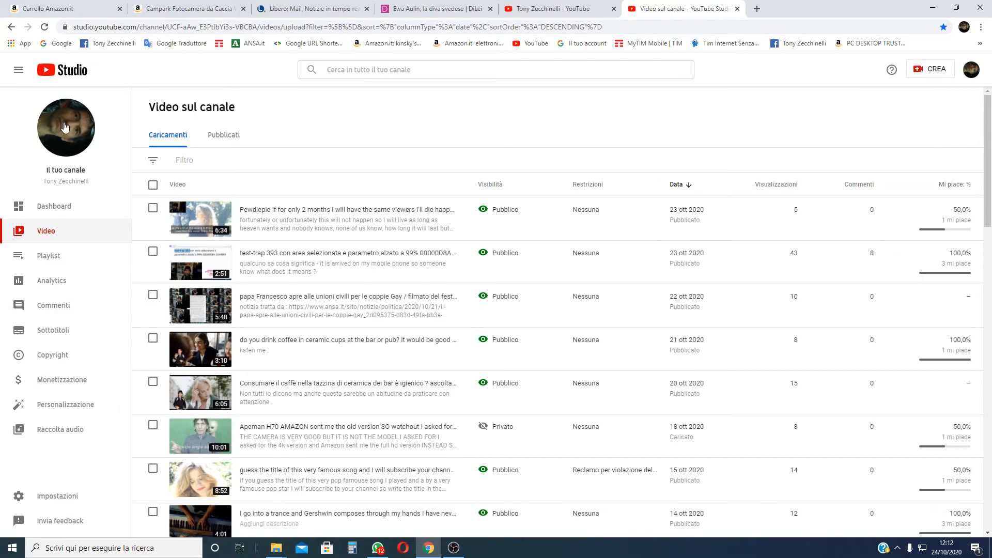
{"action": "mouse_move", "coordinate": [48, 255]}
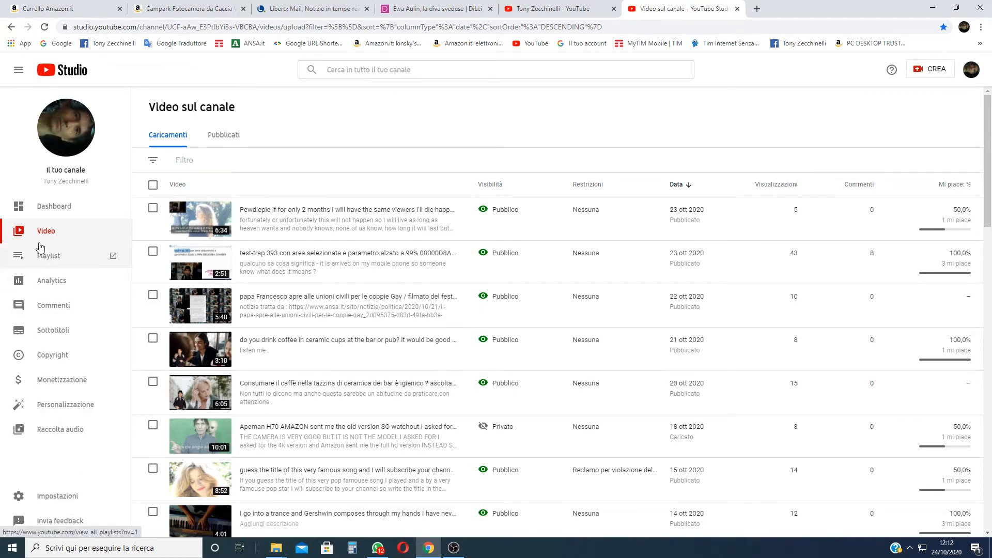
{"action": "scroll", "scroll_direction": "down", "scroll_amount": 3}
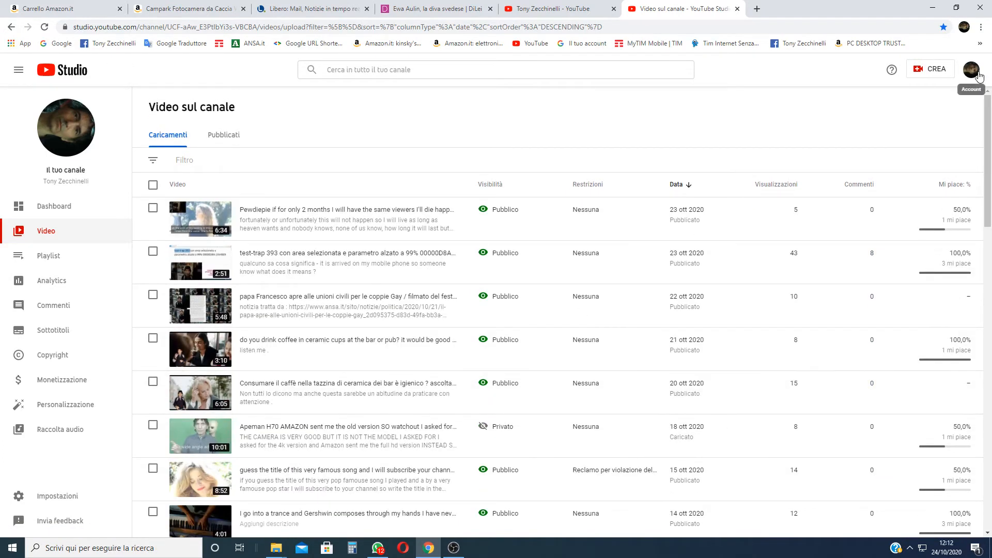
{"action": "left_click", "coordinate": [972, 70]}
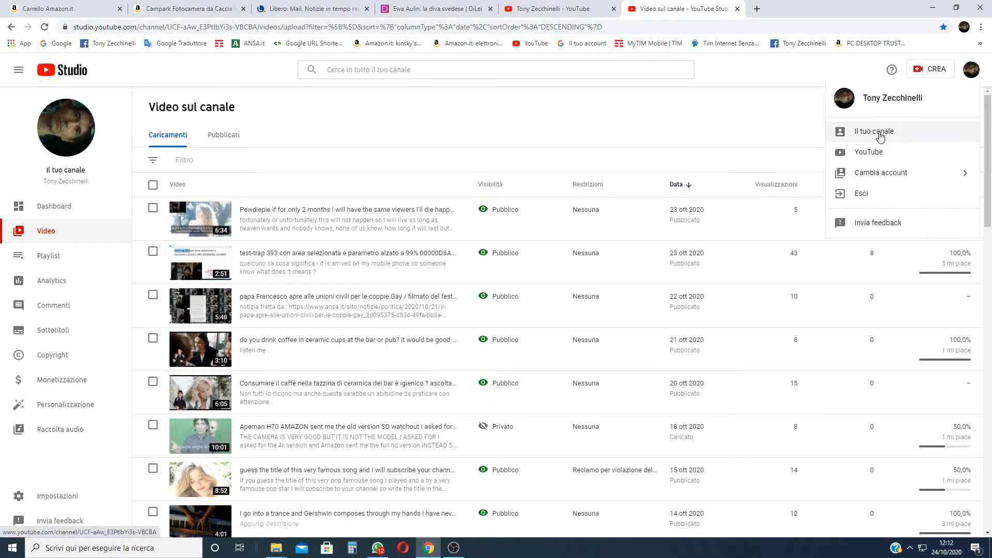
{"action": "left_click", "coordinate": [874, 131]}
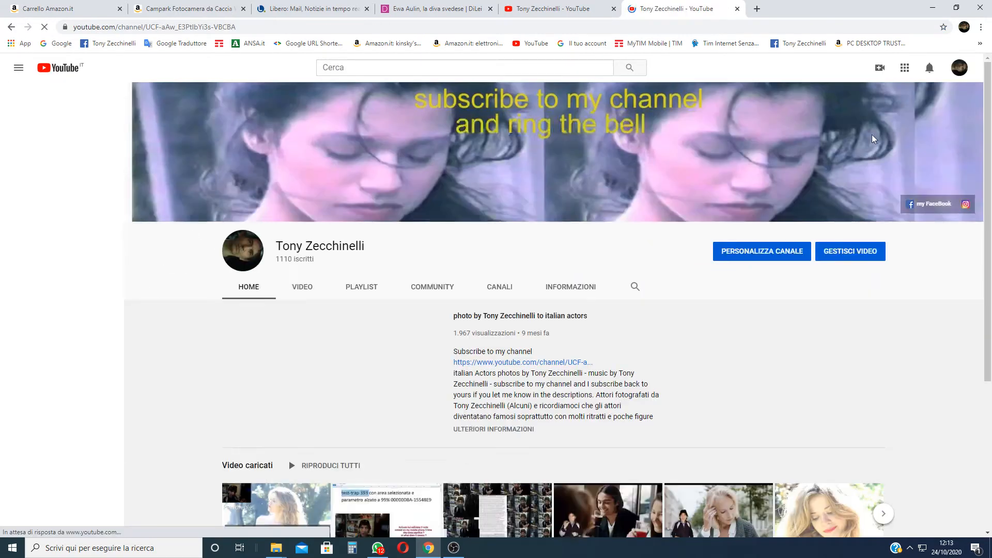
Pause the channel trailer and head to the Raccolta (Library) page from the navigation list
{"action": "left_click", "coordinate": [19, 69]}
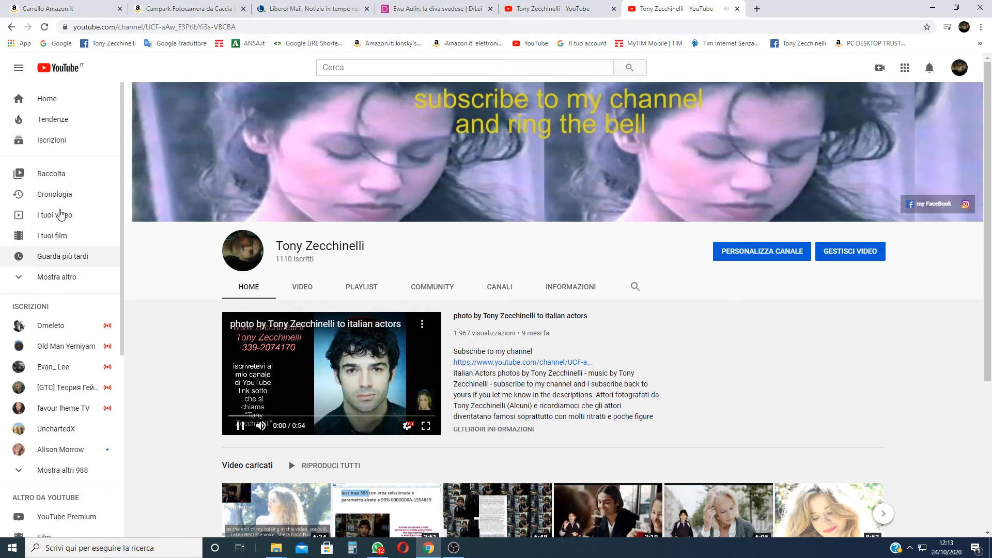
{"action": "left_click", "coordinate": [241, 425]}
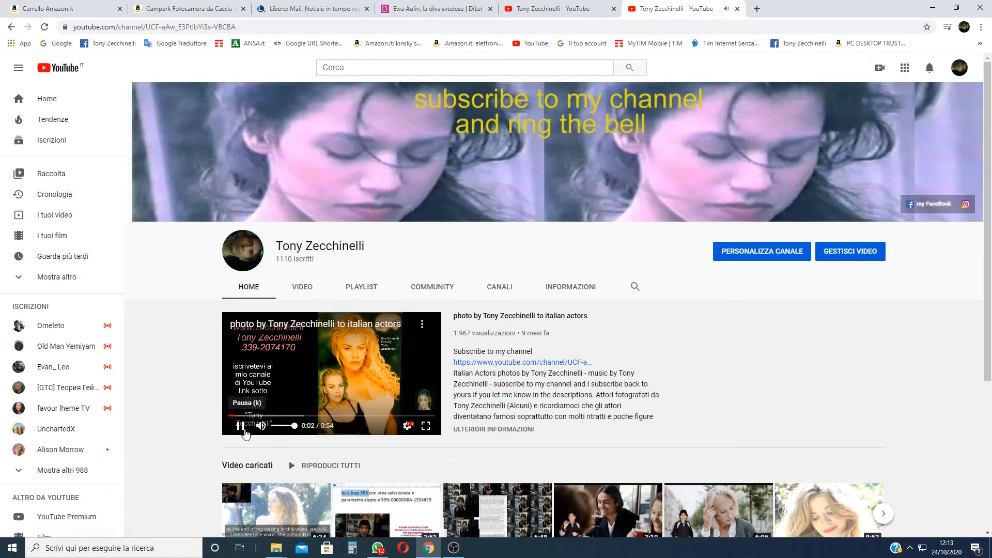
{"action": "left_click", "coordinate": [239, 425]}
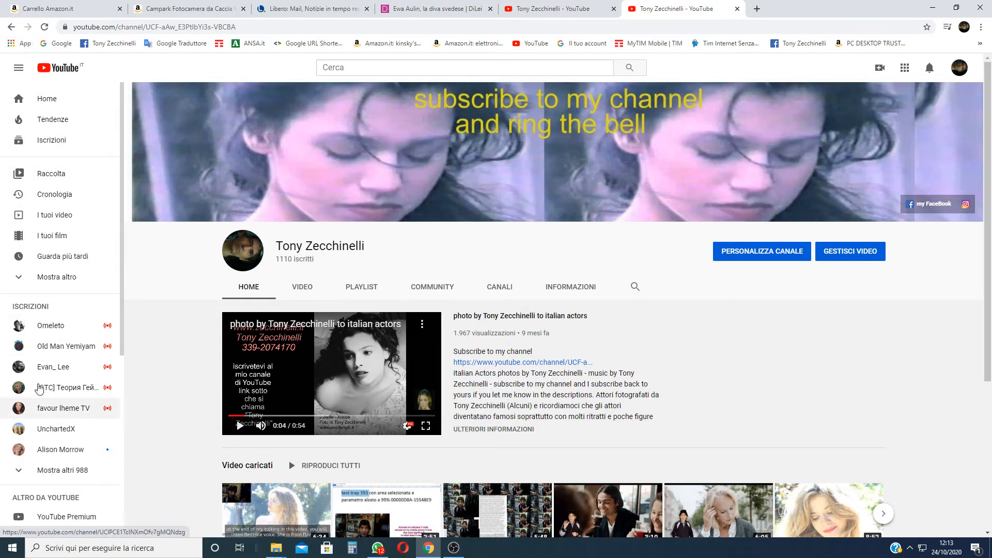
{"action": "mouse_move", "coordinate": [103, 202]}
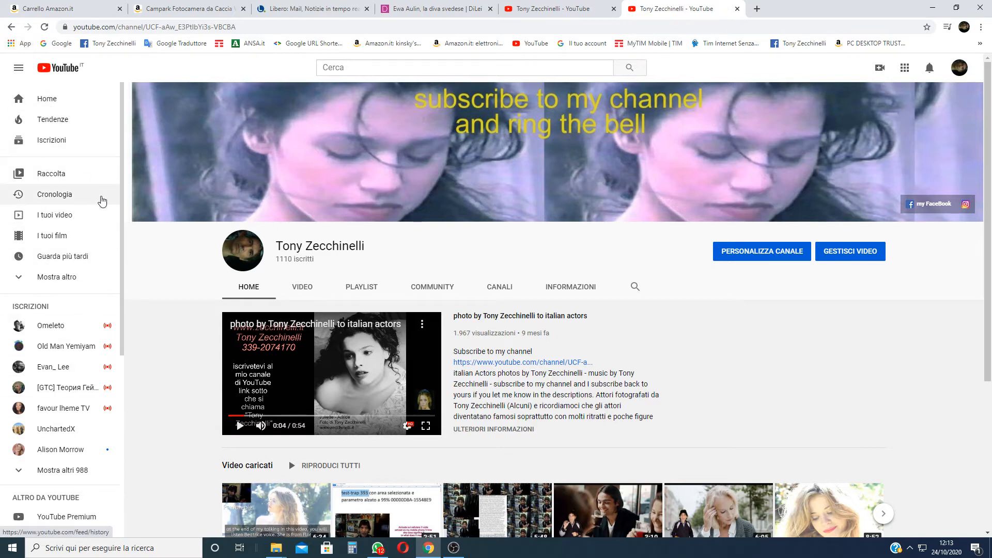
{"action": "mouse_move", "coordinate": [51, 174]}
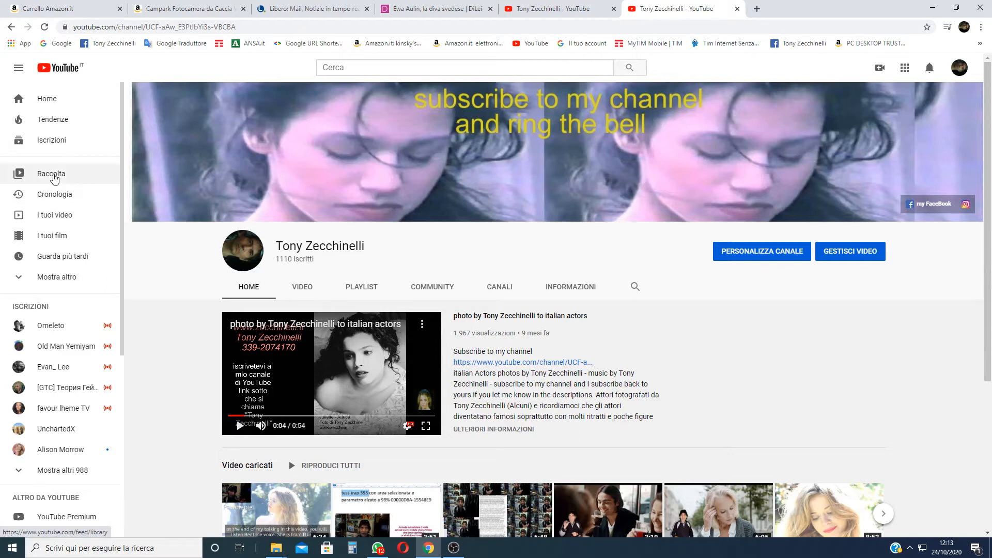
{"action": "mouse_move", "coordinate": [58, 180]}
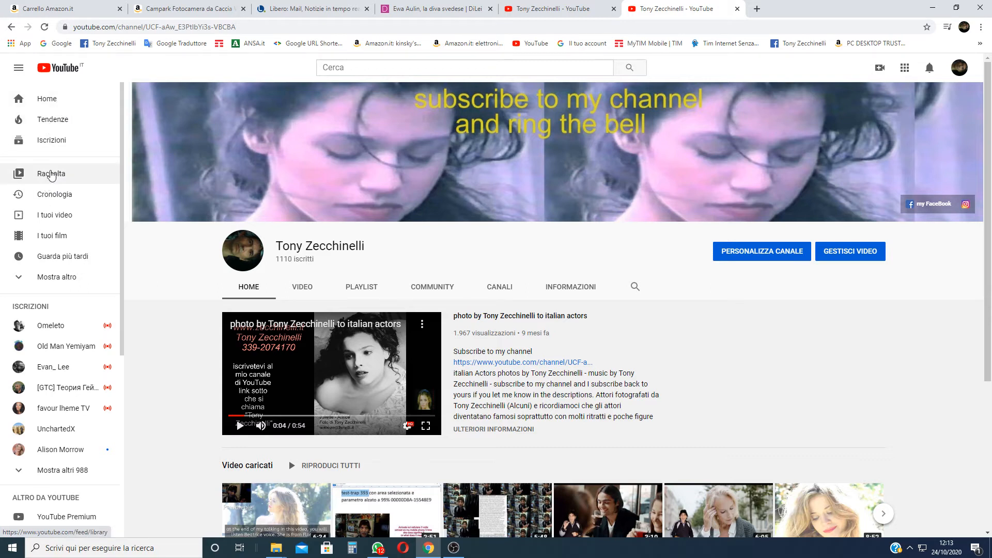
{"action": "mouse_move", "coordinate": [52, 177]}
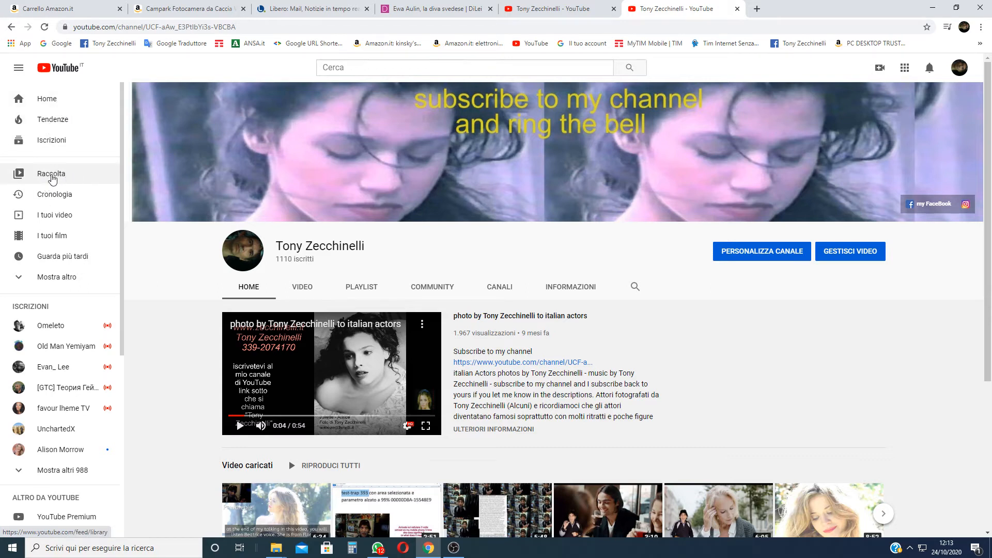
{"action": "left_click", "coordinate": [51, 174]}
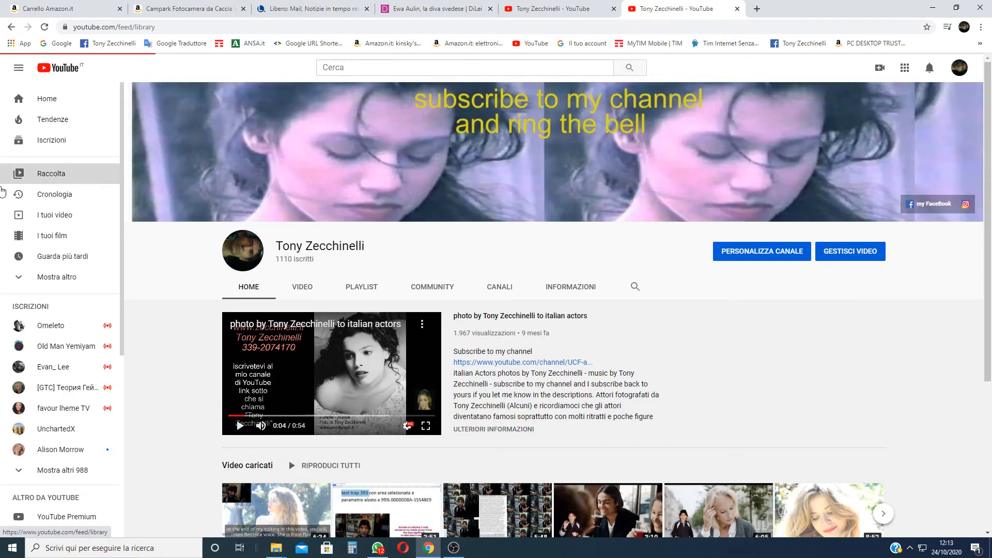
{"action": "left_click", "coordinate": [50, 173]}
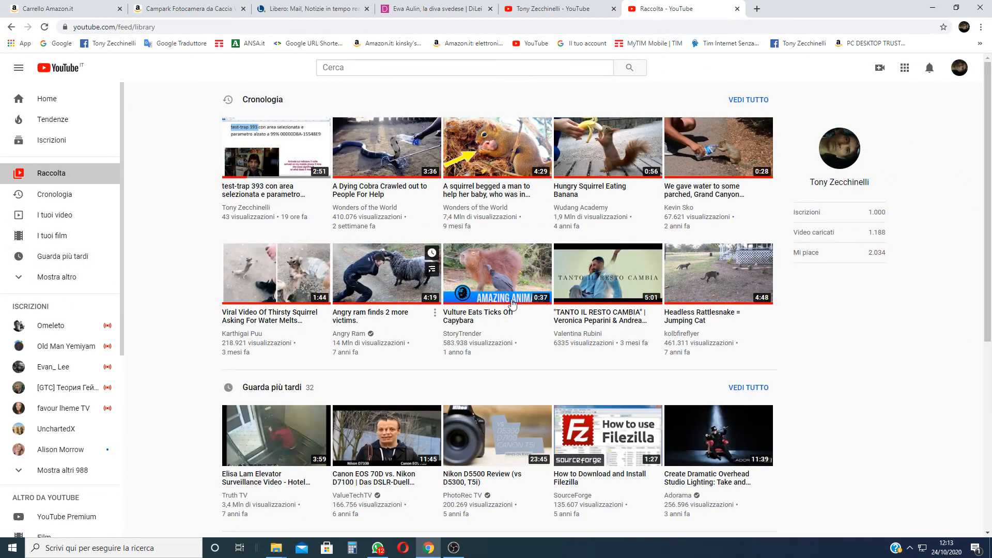
{"action": "mouse_move", "coordinate": [588, 314]}
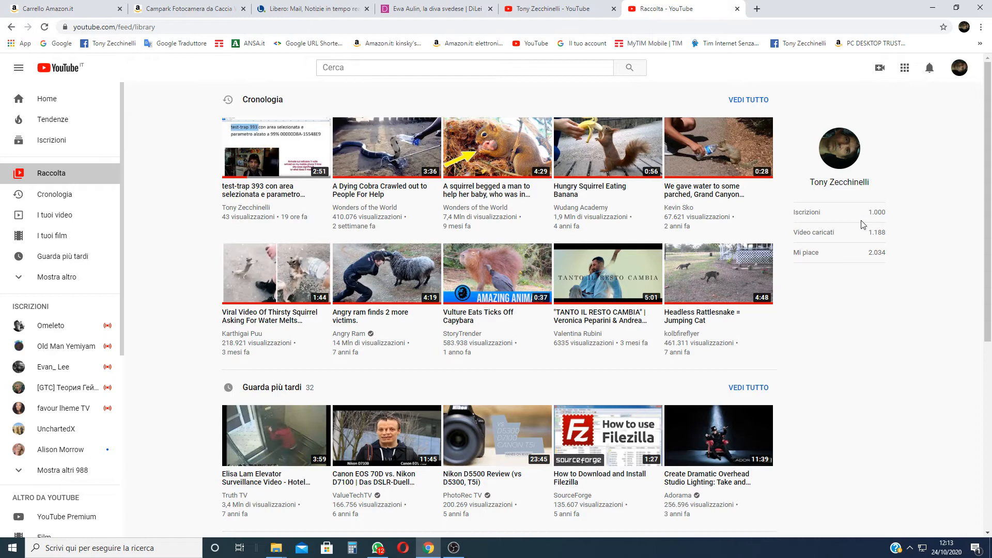
{"action": "mouse_move", "coordinate": [866, 239]}
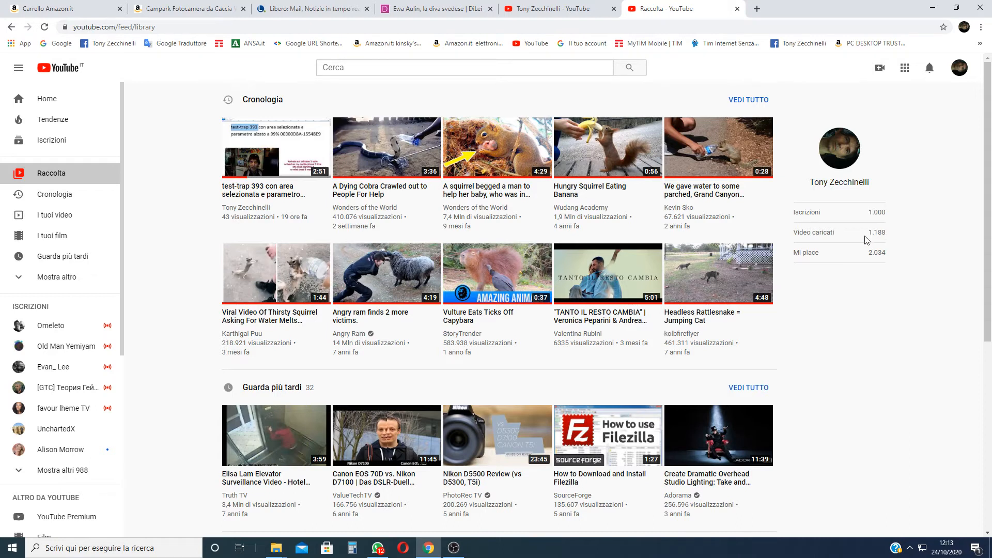
{"action": "mouse_move", "coordinate": [872, 228]}
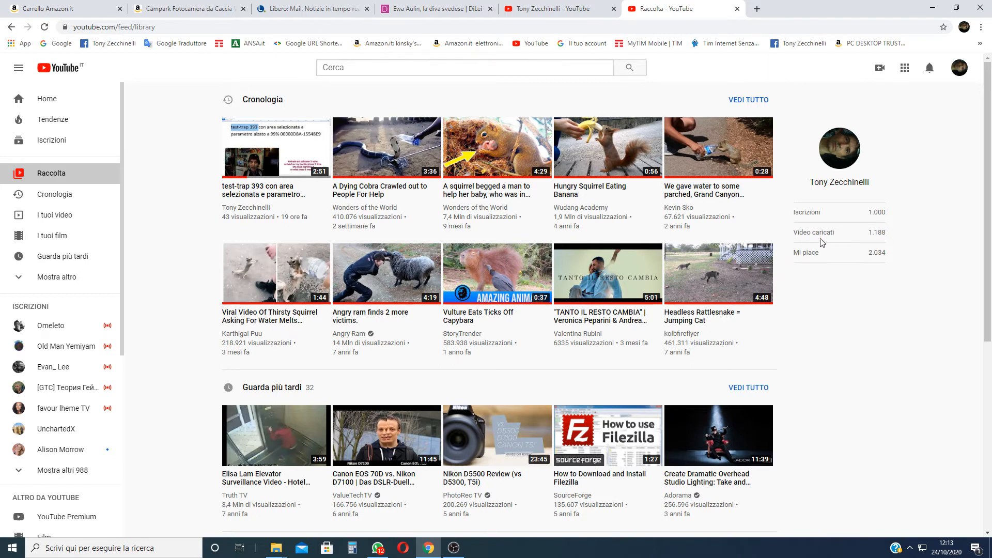
{"action": "mouse_move", "coordinate": [798, 242]}
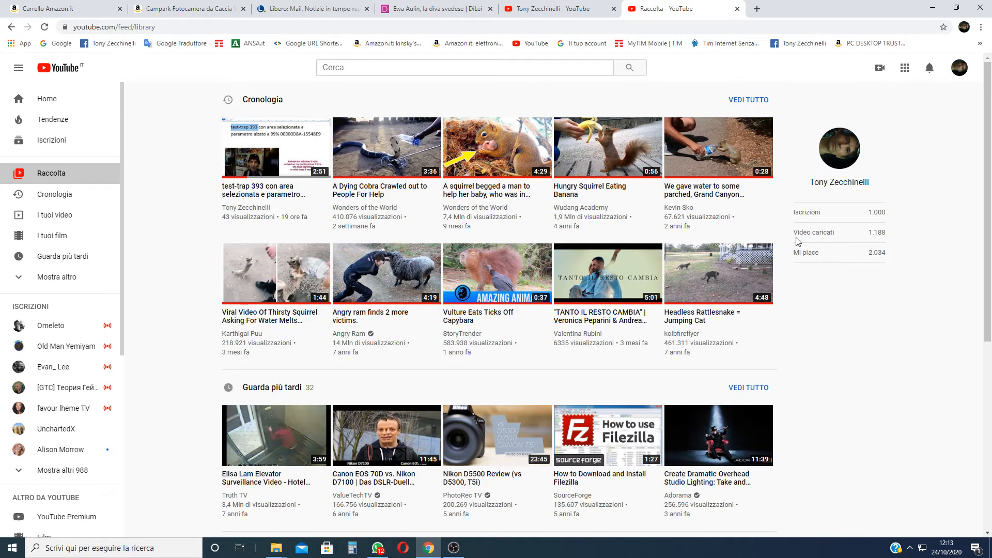
{"action": "mouse_move", "coordinate": [878, 242]}
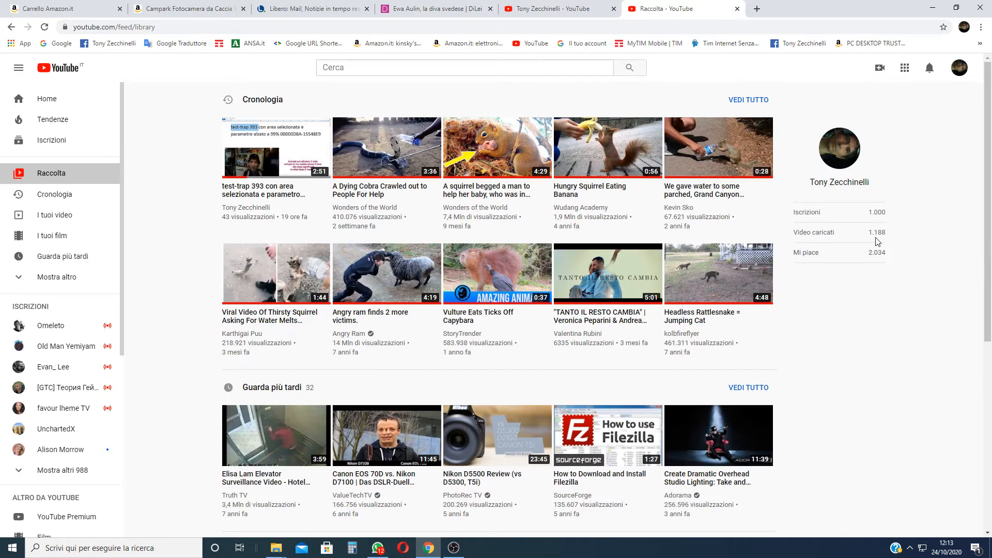
{"action": "mouse_move", "coordinate": [869, 239]}
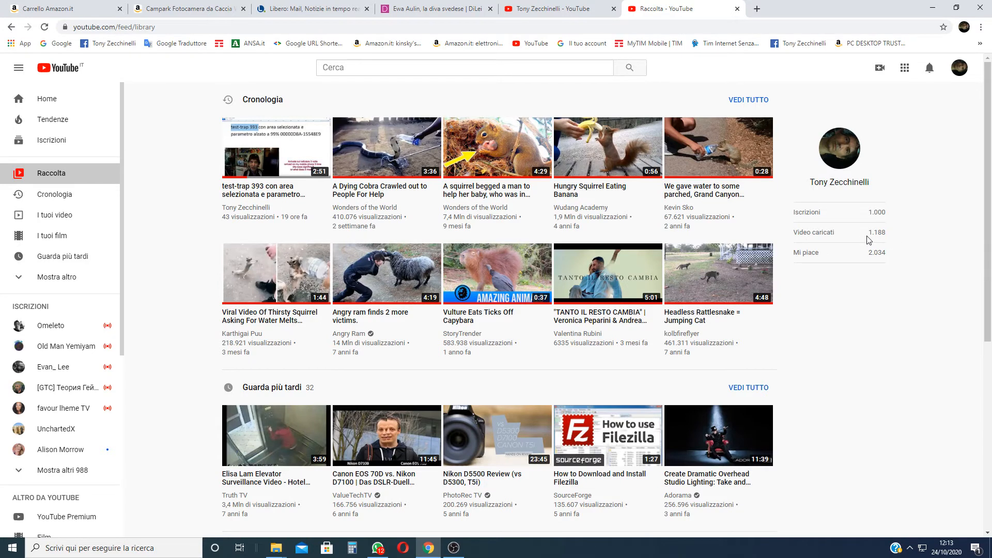
{"action": "mouse_move", "coordinate": [903, 238]}
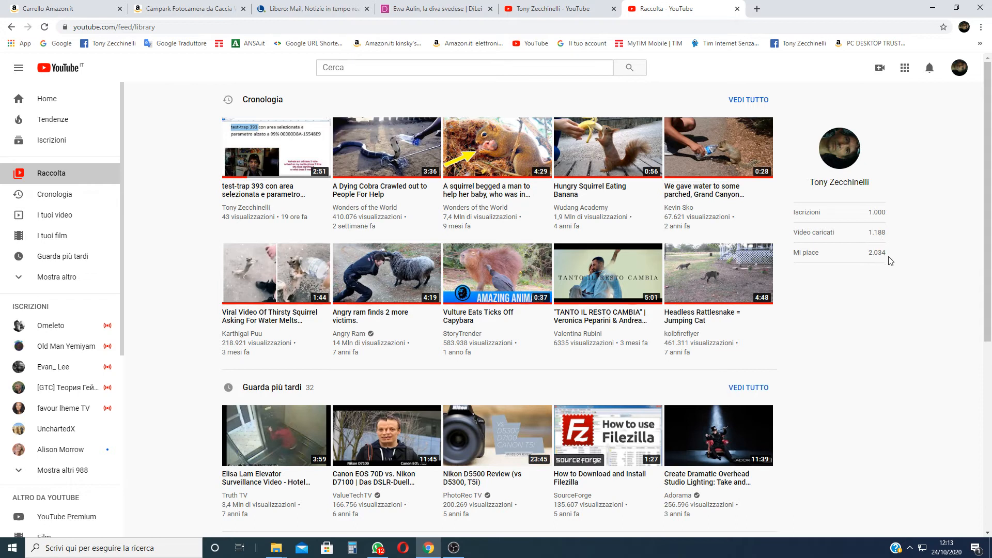
{"action": "mouse_move", "coordinate": [868, 263]}
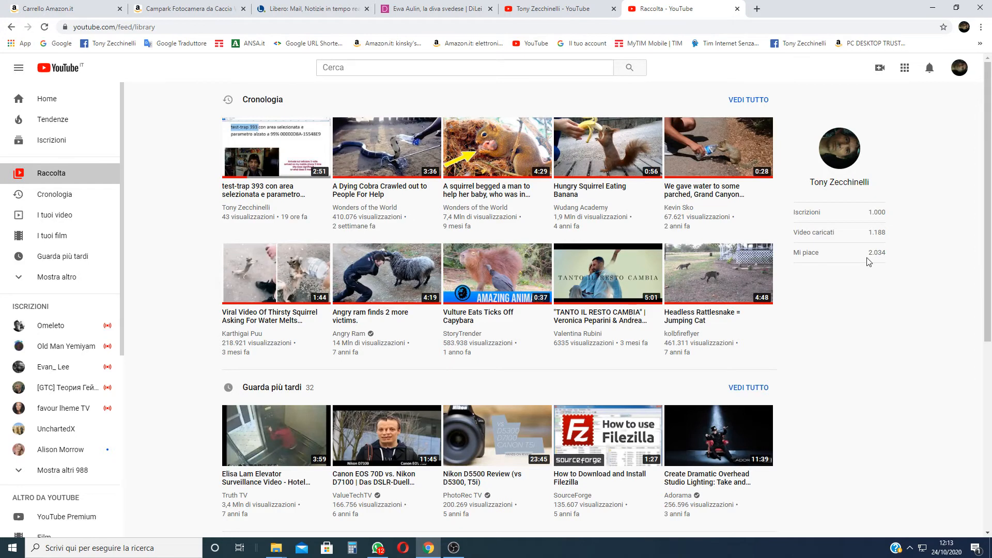
{"action": "mouse_move", "coordinate": [862, 262]}
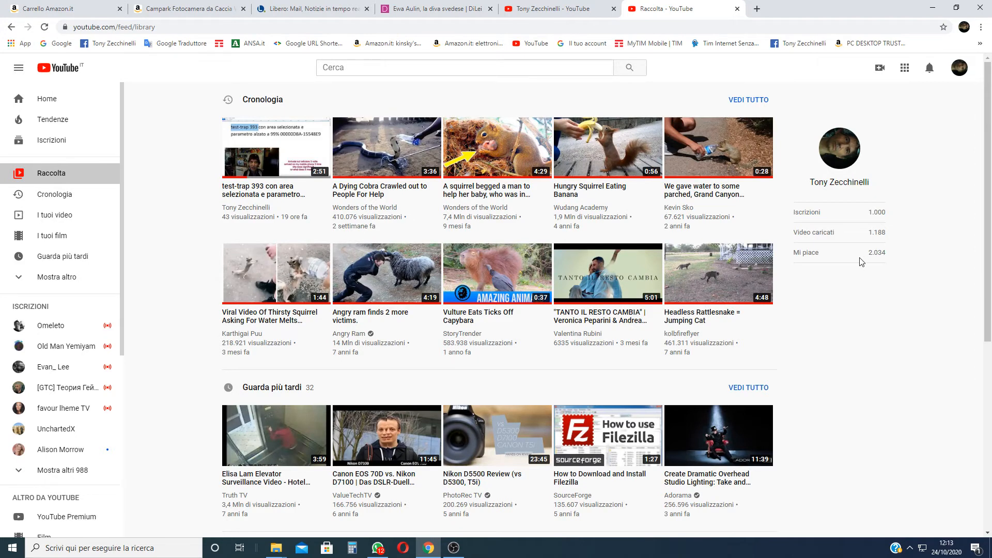
{"action": "mouse_move", "coordinate": [884, 223]}
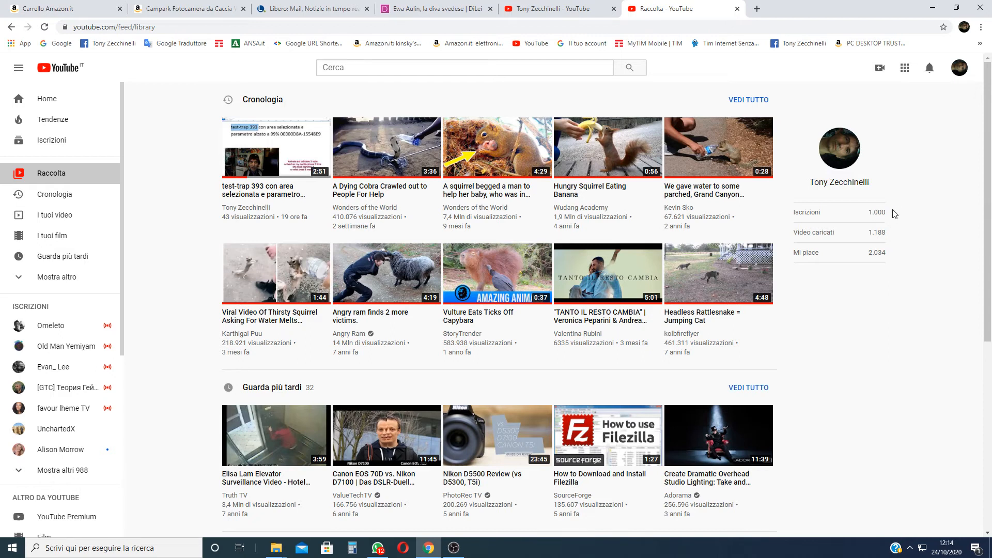
{"action": "mouse_move", "coordinate": [893, 215]}
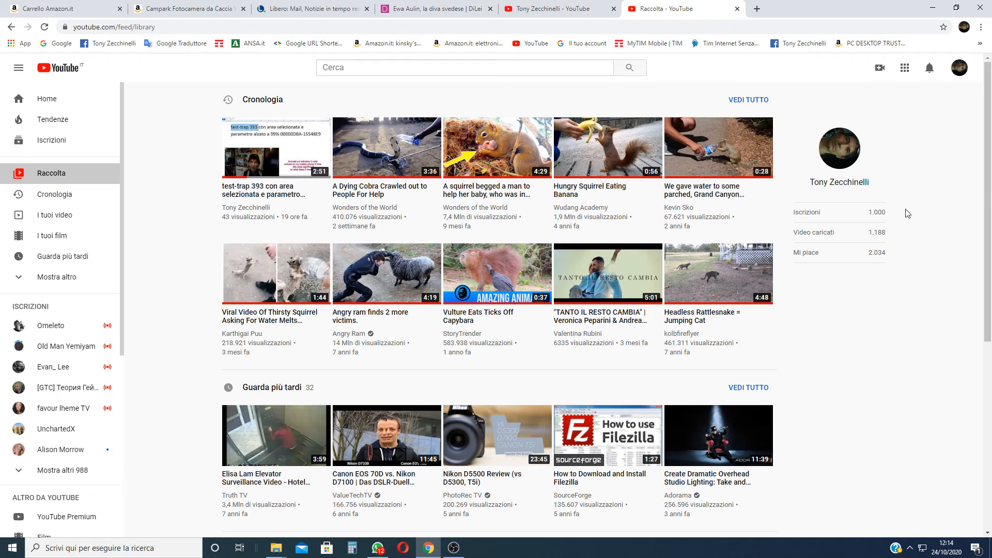
{"action": "mouse_move", "coordinate": [913, 220]}
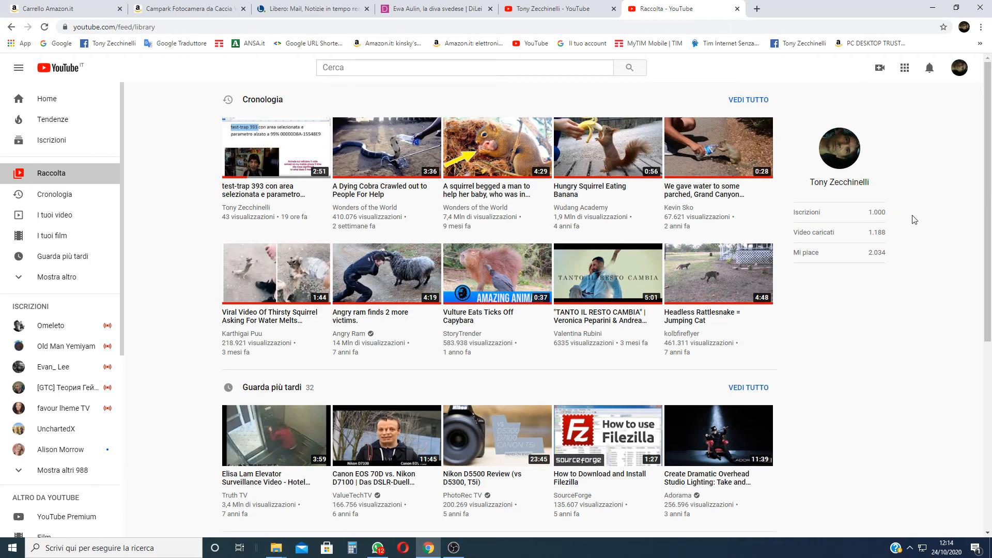
{"action": "scroll", "scroll_direction": "down", "scroll_amount": 3}
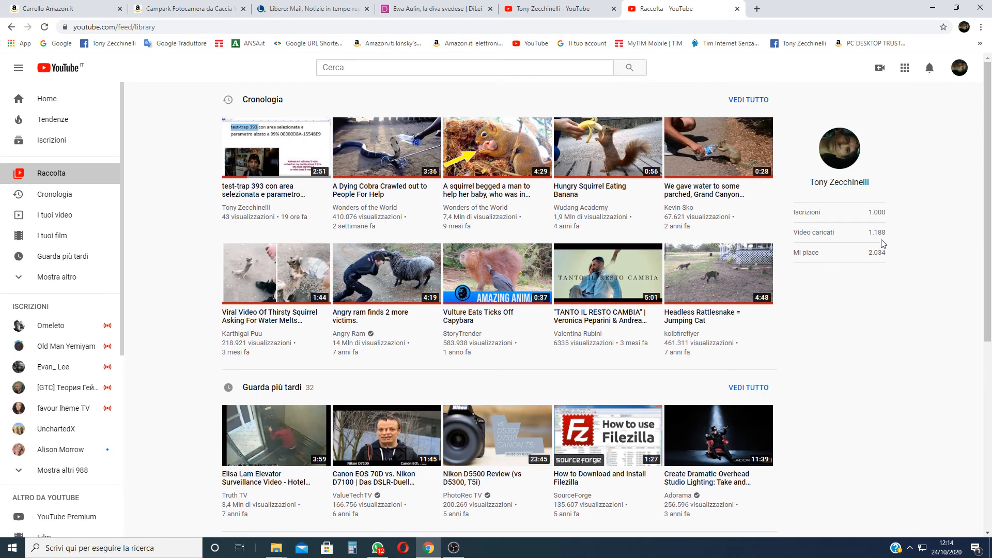
{"action": "mouse_move", "coordinate": [873, 241]}
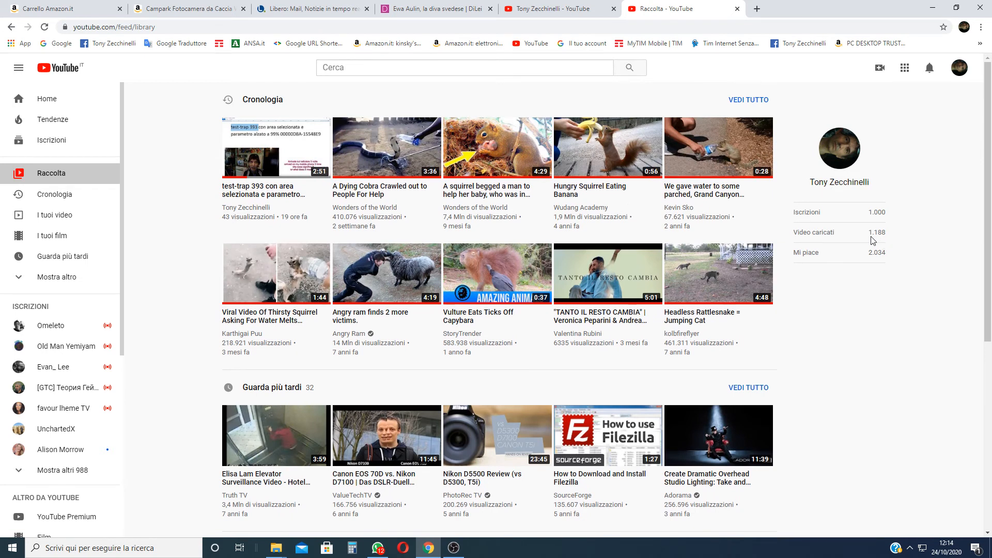
{"action": "mouse_move", "coordinate": [905, 231]}
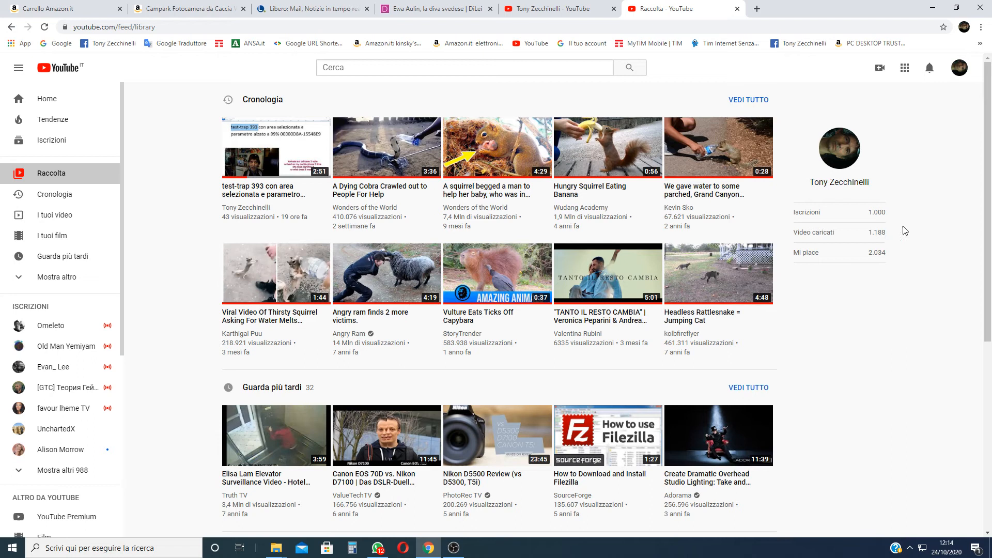
{"action": "mouse_move", "coordinate": [875, 243]}
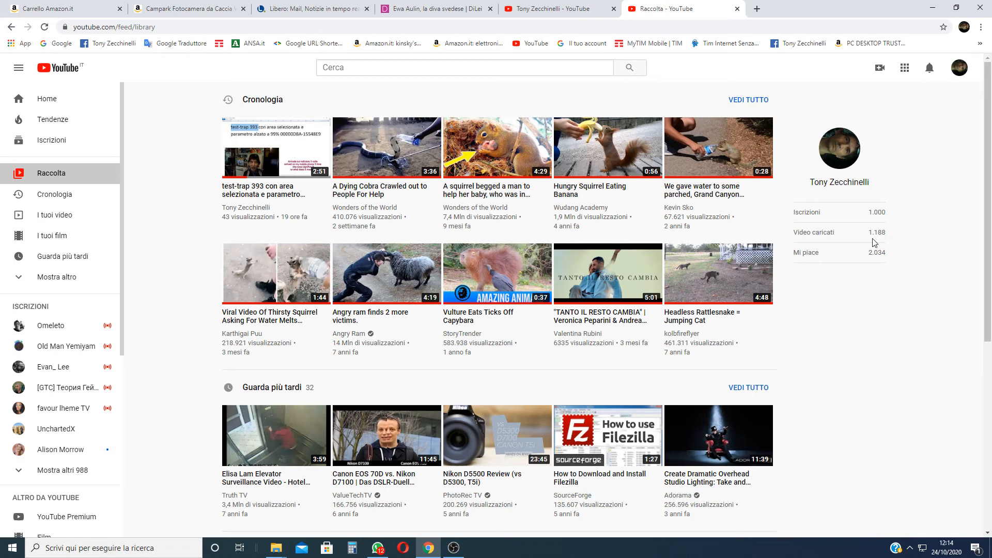
{"action": "mouse_move", "coordinate": [878, 242]}
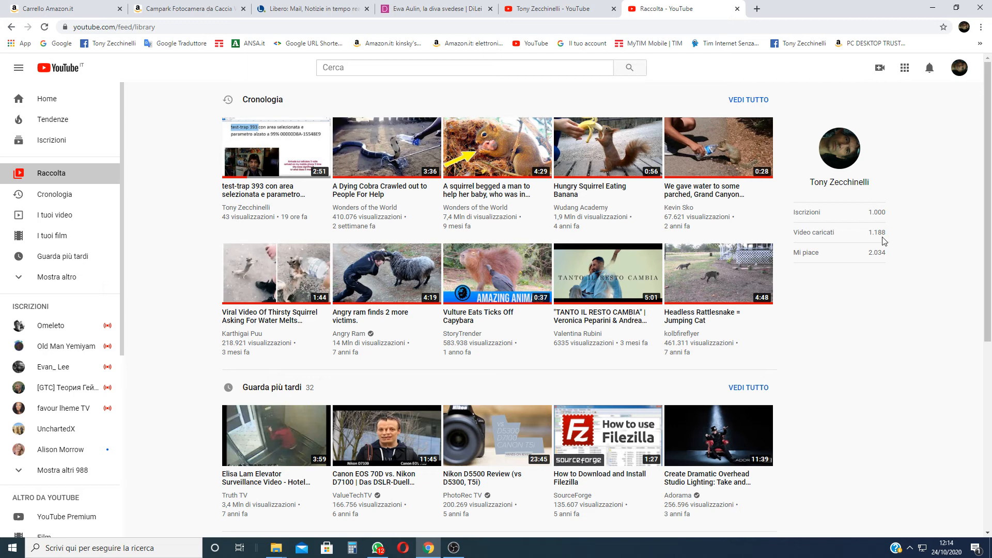
{"action": "mouse_move", "coordinate": [933, 245]}
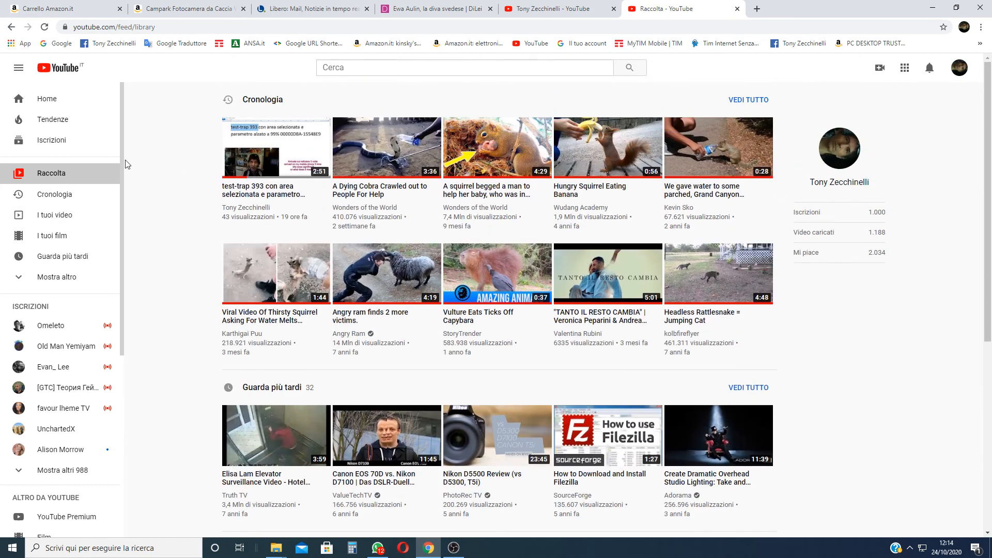
{"action": "mouse_move", "coordinate": [51, 173]}
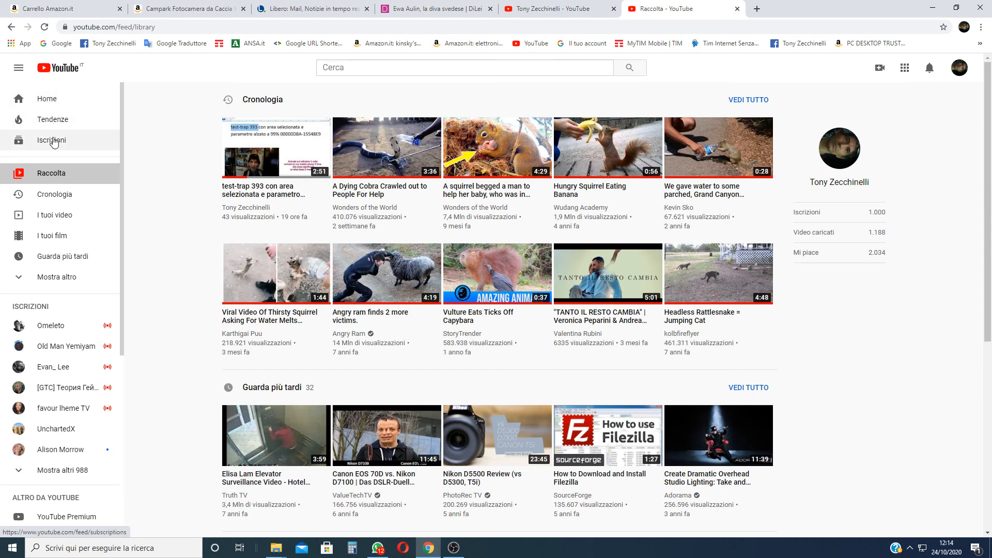
{"action": "mouse_move", "coordinate": [51, 175]}
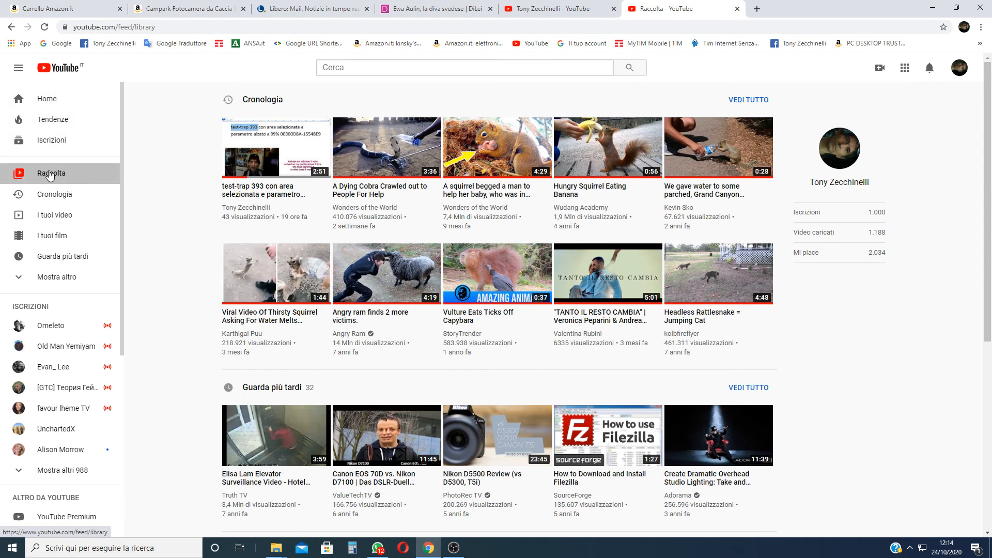
{"action": "mouse_move", "coordinate": [51, 177]}
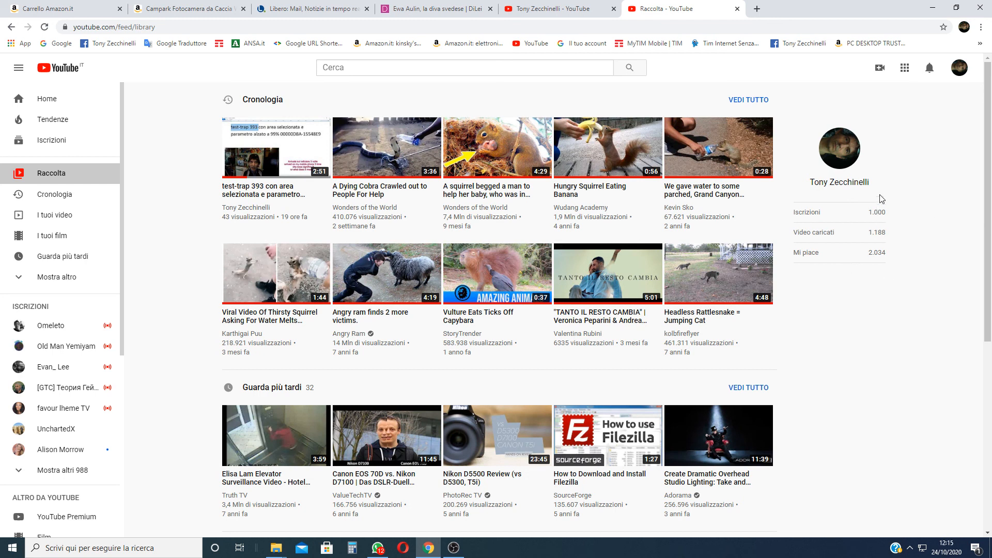
{"action": "mouse_move", "coordinate": [906, 327]}
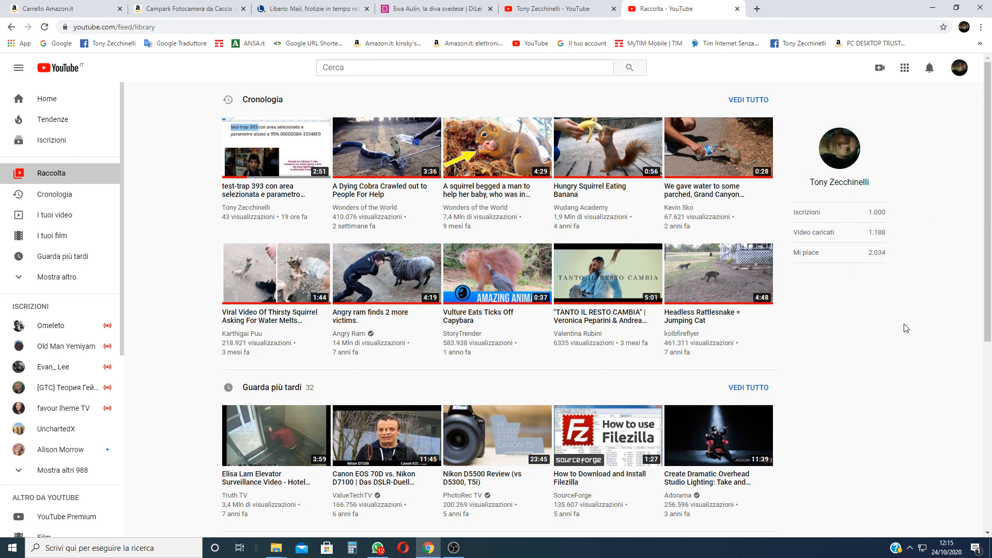